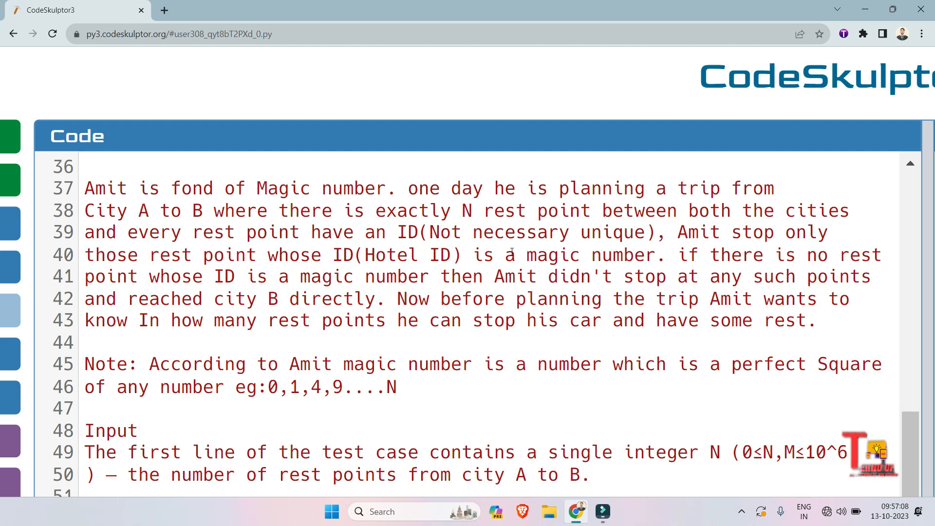
Step: Scroll through the problem description, noting the first sample's value 5
scroll("down", 3)
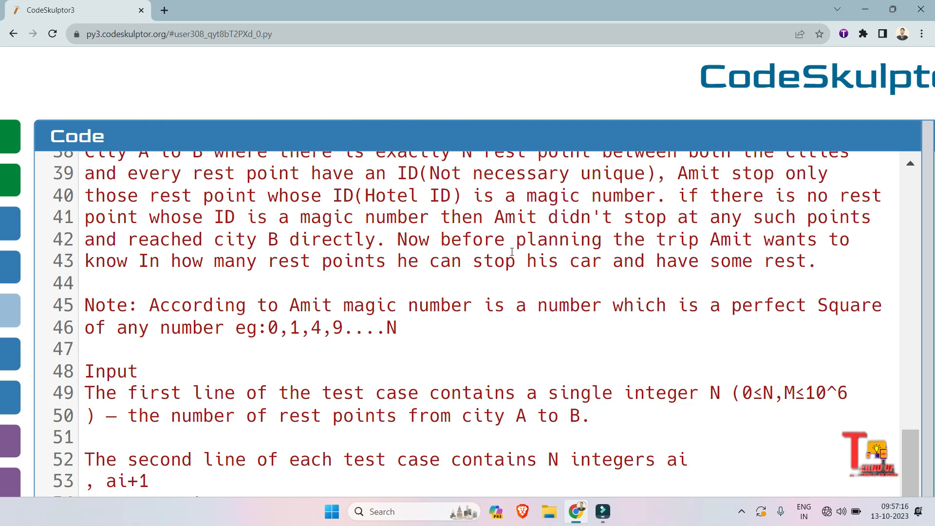
scroll("down", 3)
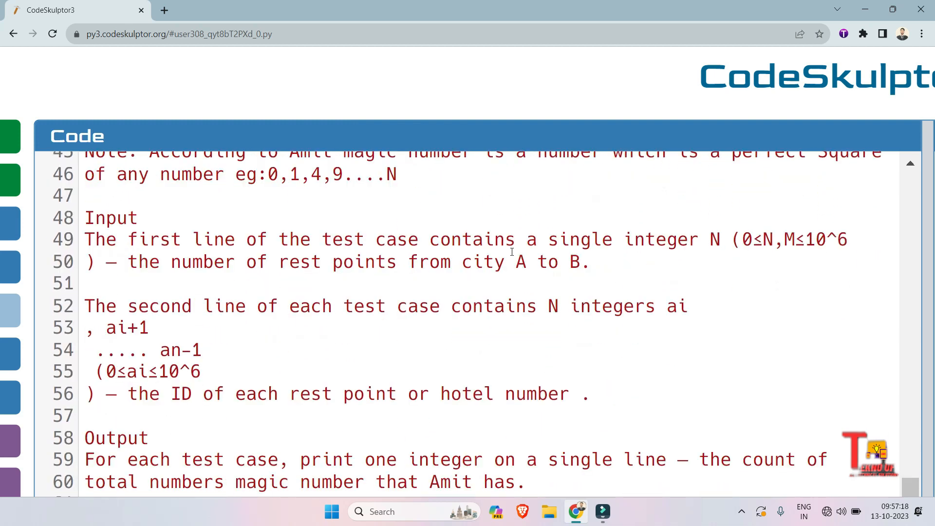
scroll("down", 3)
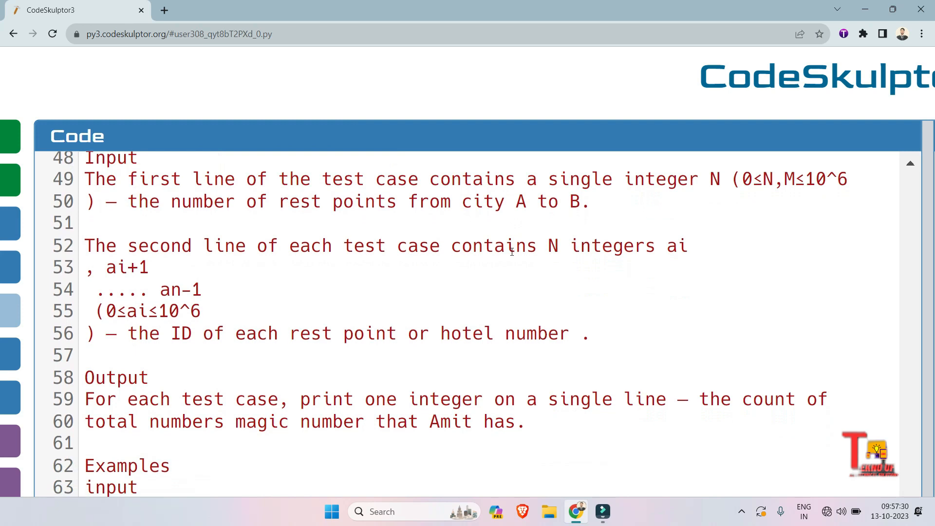
mouse_move(598, 250)
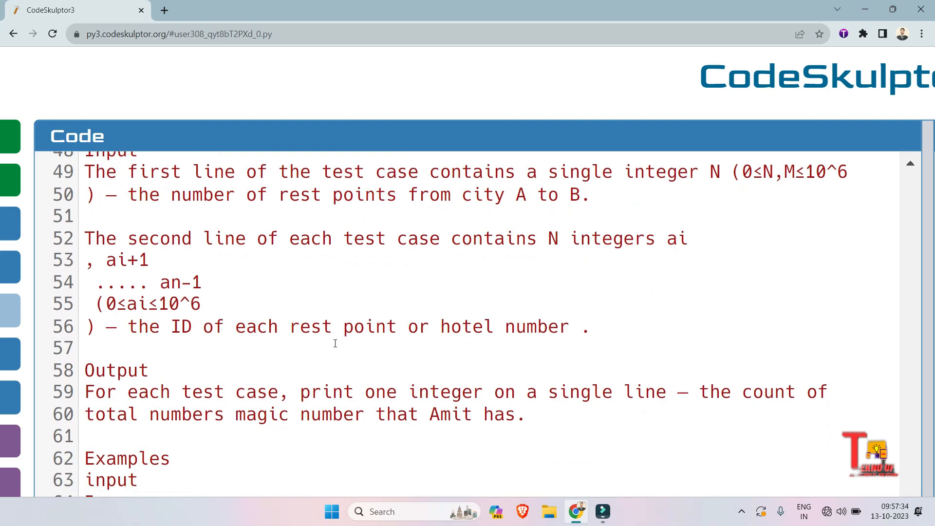
scroll("down", 3)
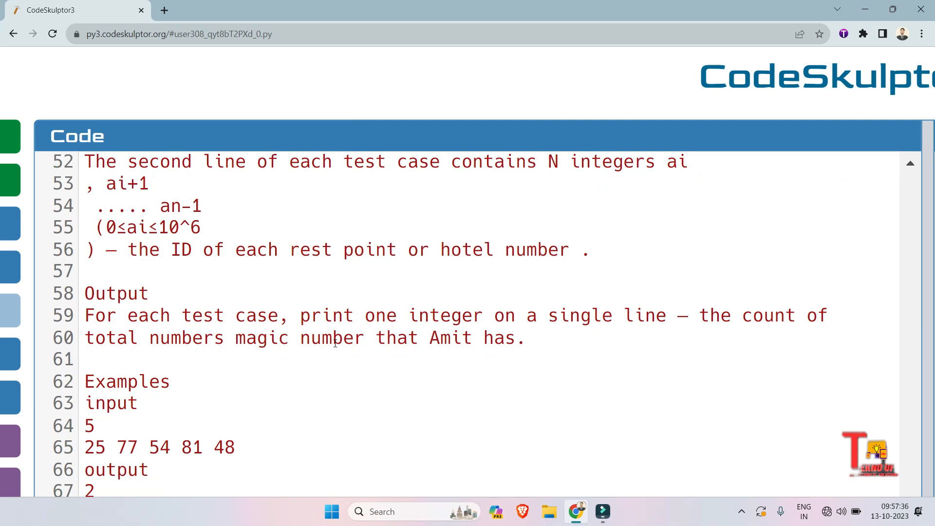
scroll("down", 3)
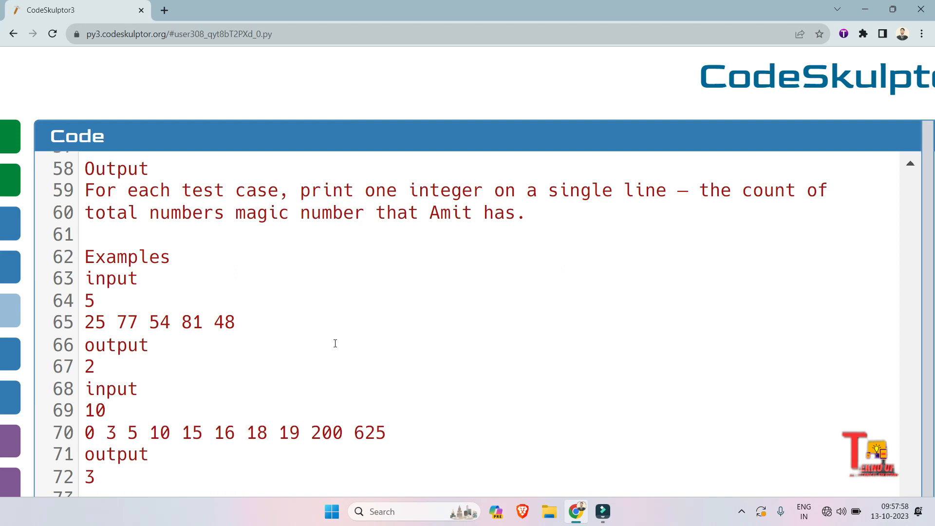
scroll("down", 3)
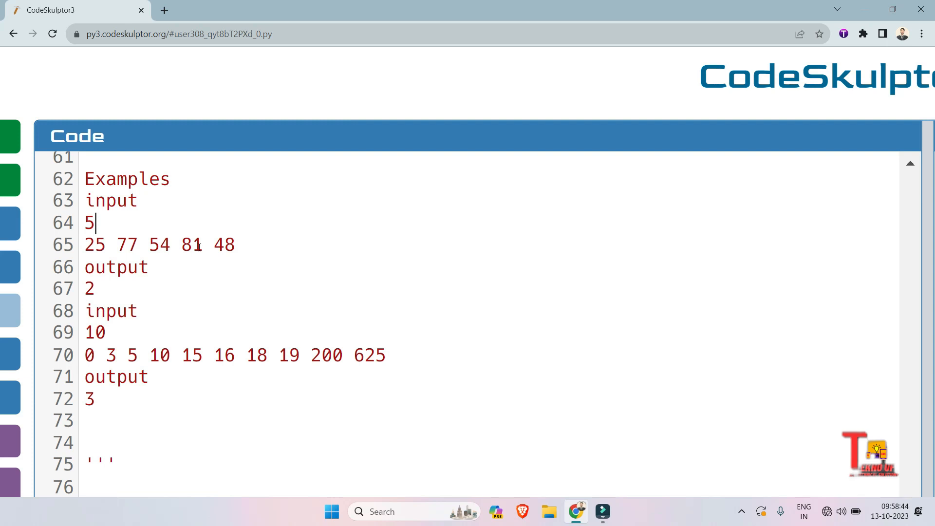
left_click(101, 288)
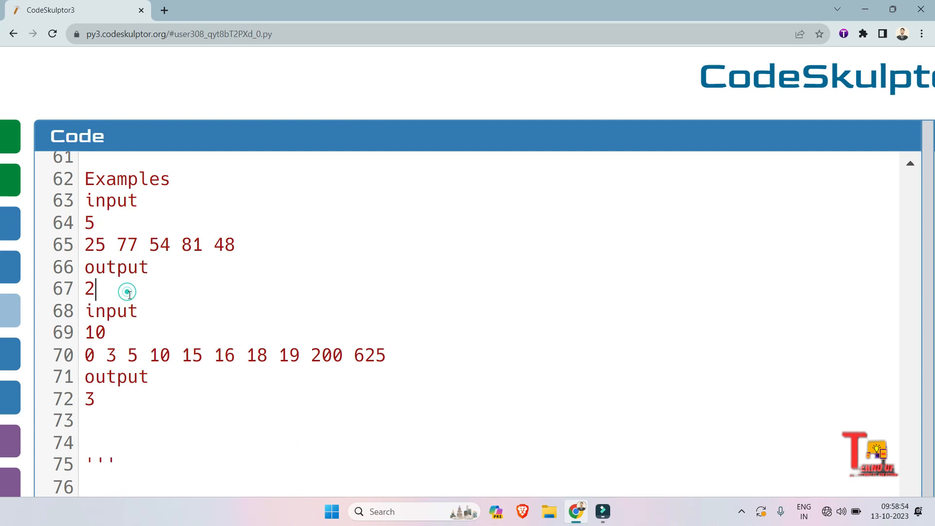
scroll("down", 3)
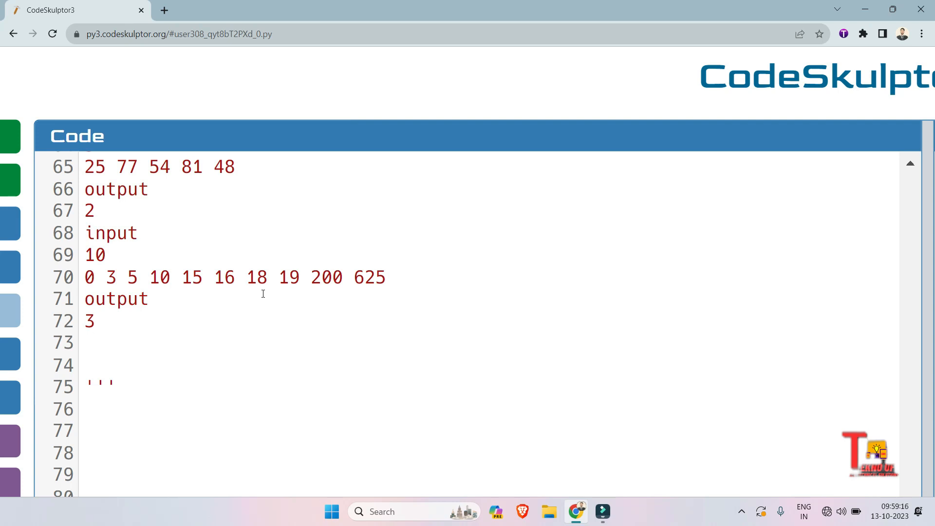
left_click(95, 321)
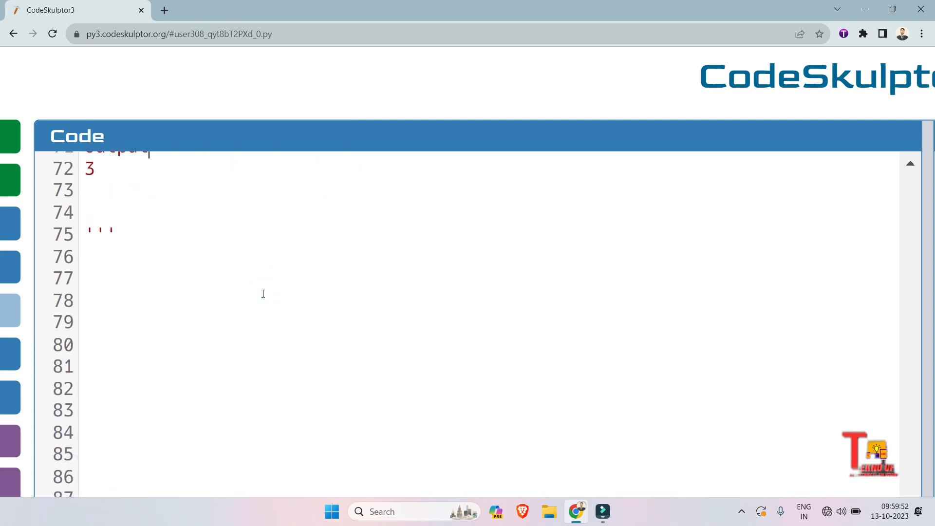
Step: Add an `import math` line just below the closing ''' comment
scroll("down", 3)
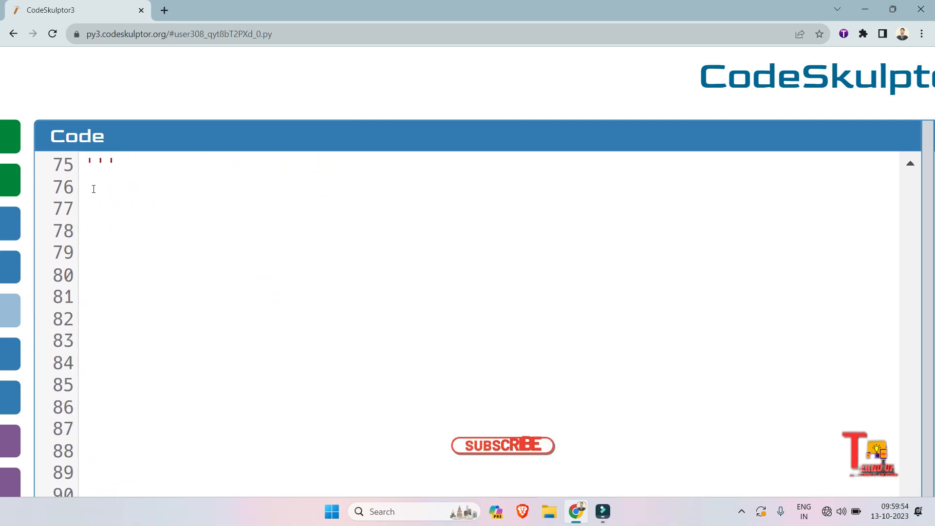
left_click(502, 446)
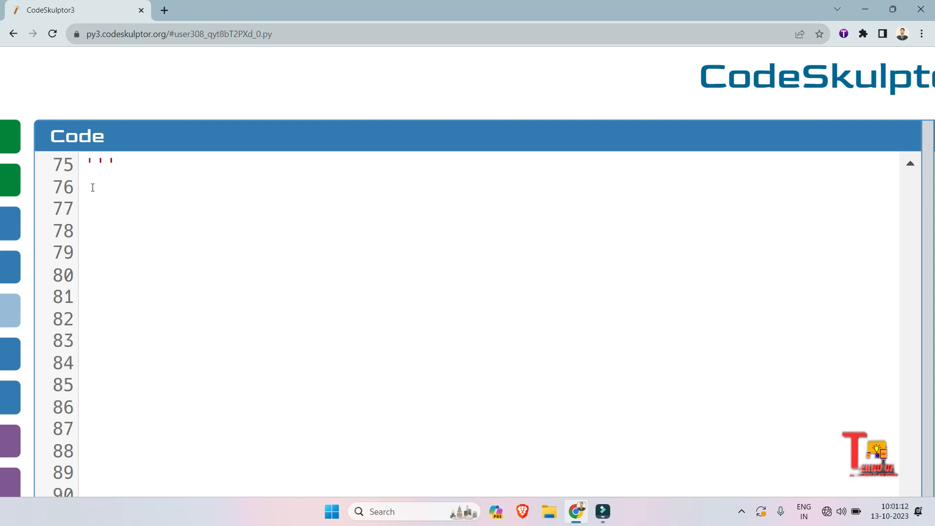
type("import math")
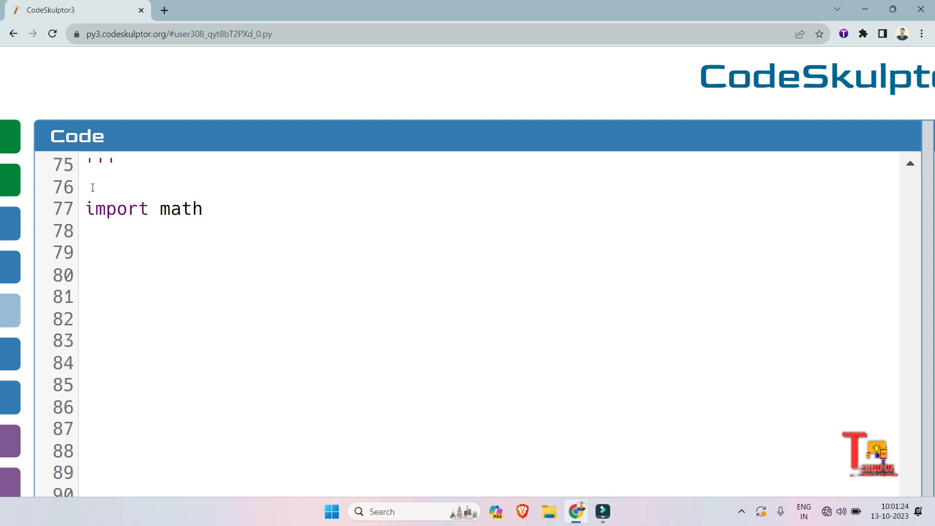
Step: Read the rest-point count with `n=int(input())` under the import
left_click(85, 232)
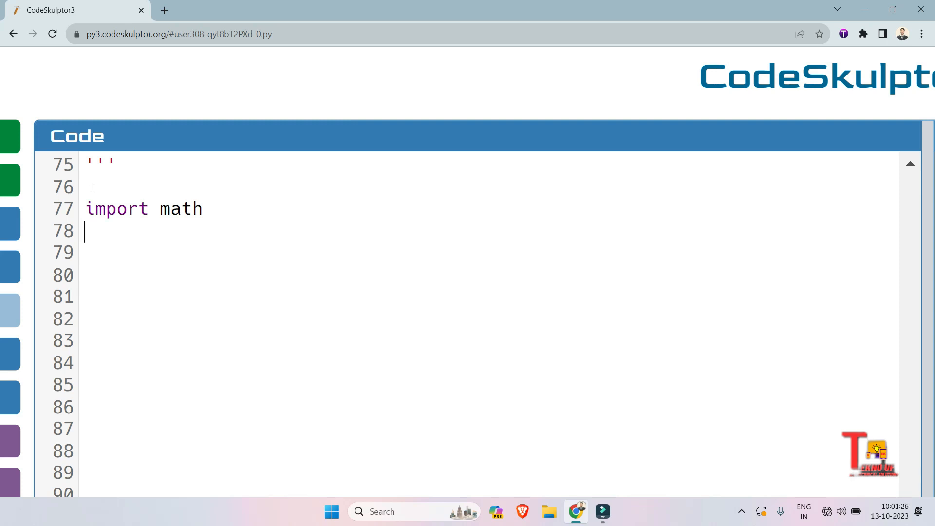
type("n=")
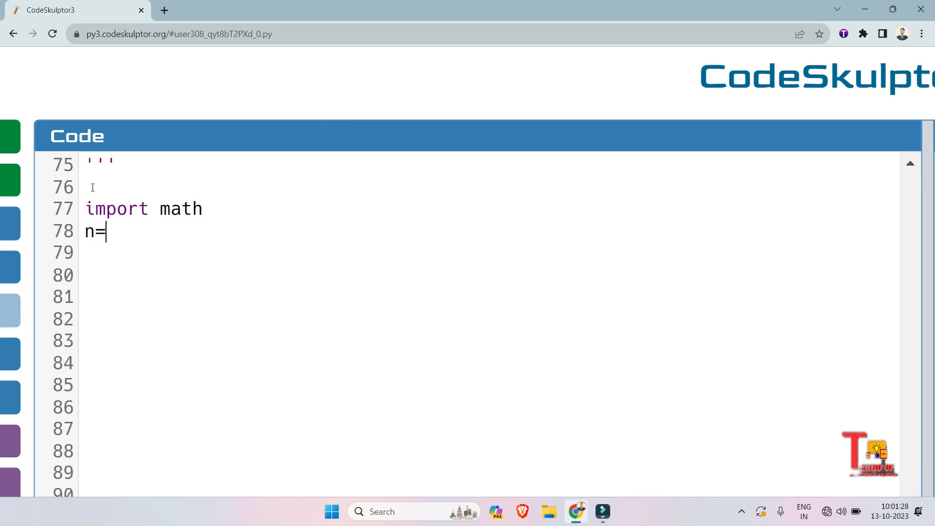
type("int")
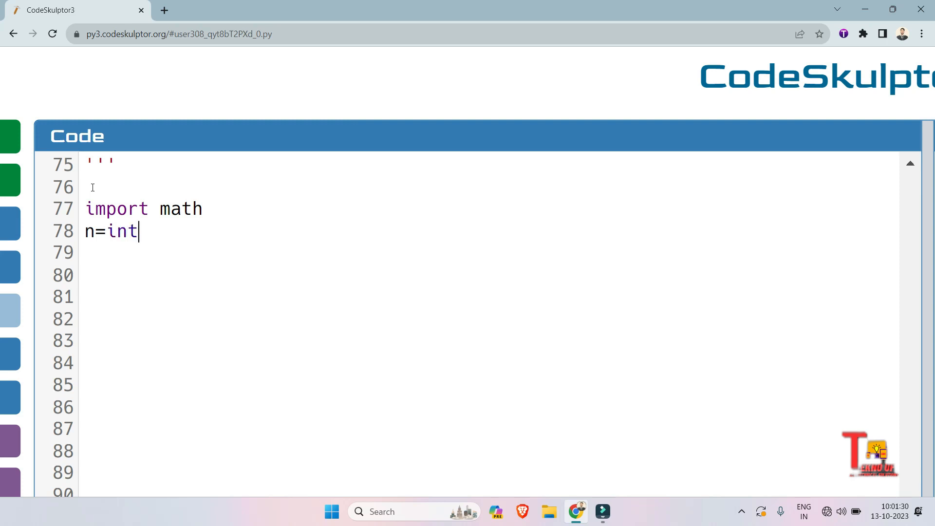
type("(input")
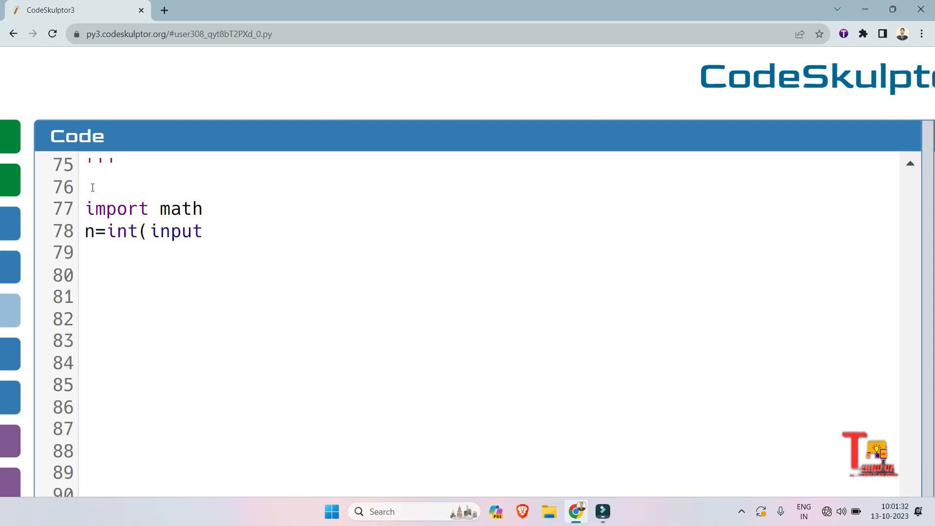
type("())")
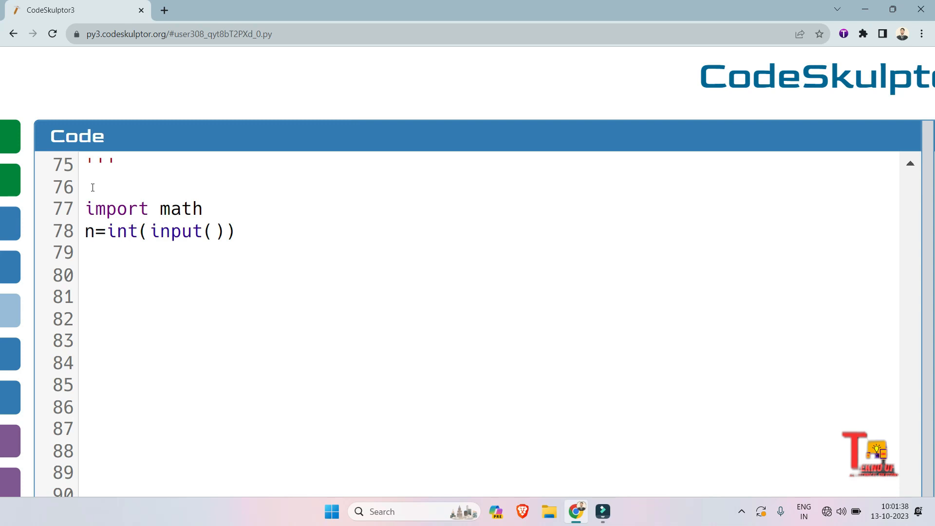
Step: Read the IDs into a list with `arr=list(map(int,input()))`
left_click(87, 252)
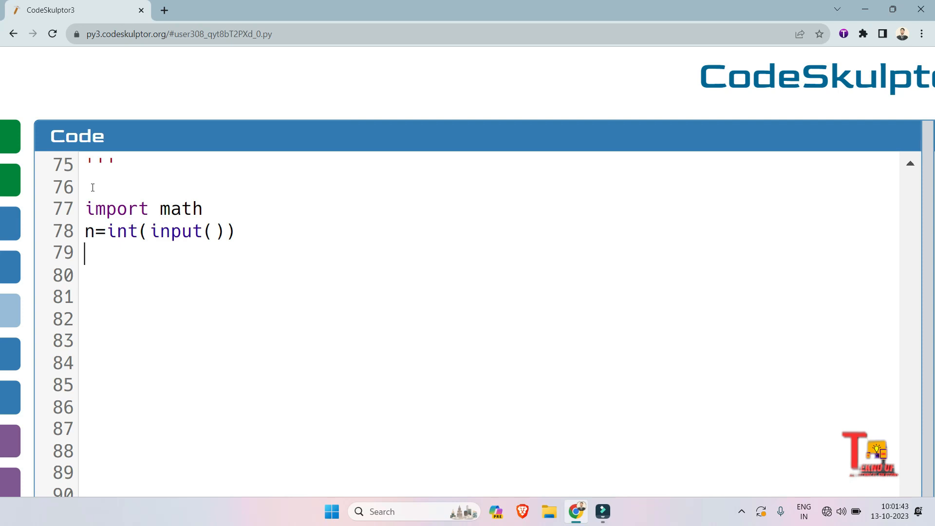
type("arr=")
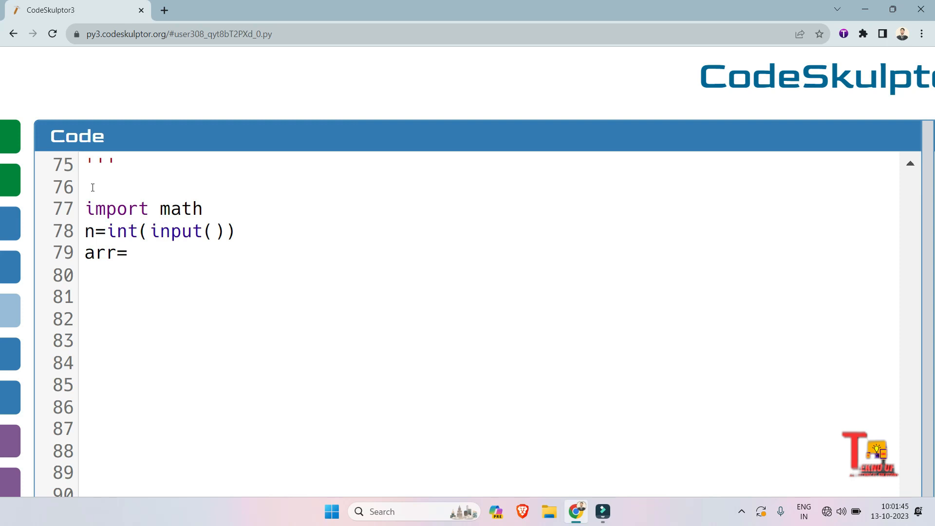
type("list(")
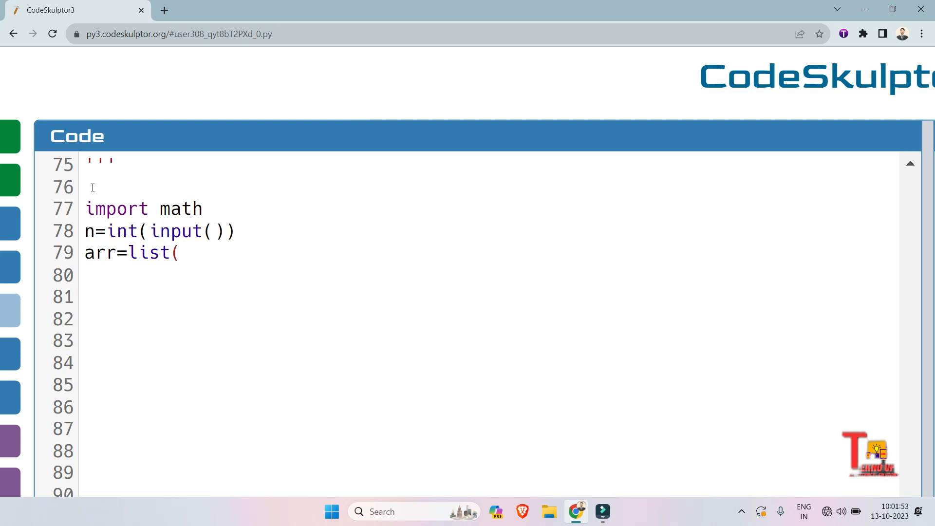
type("map(i")
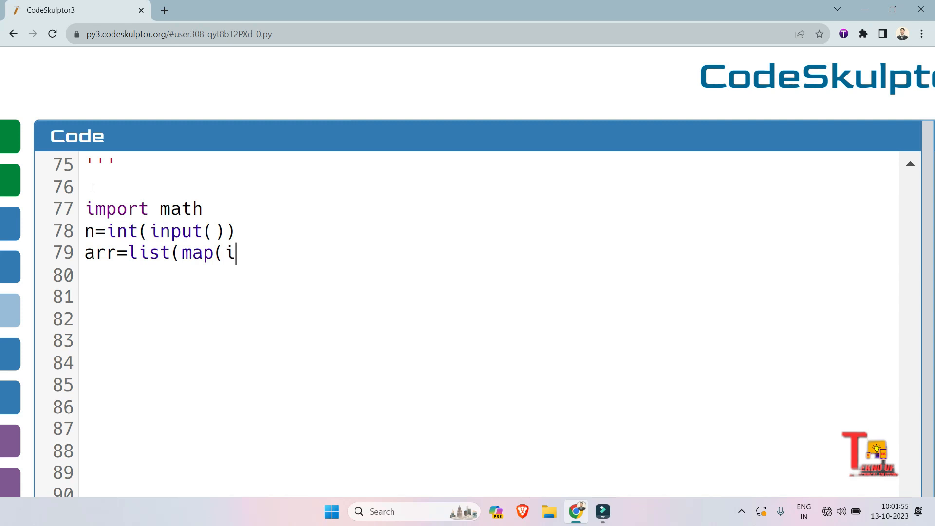
type("nt,")
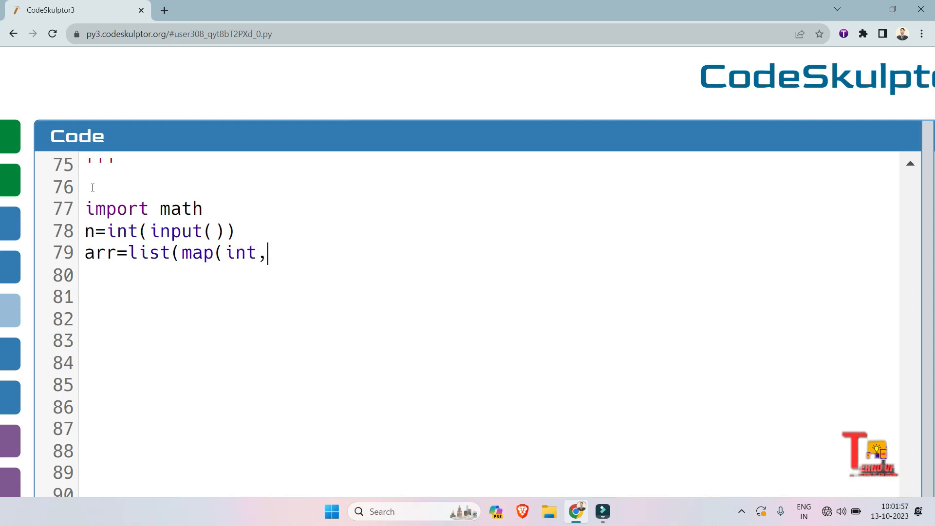
type("input()))")
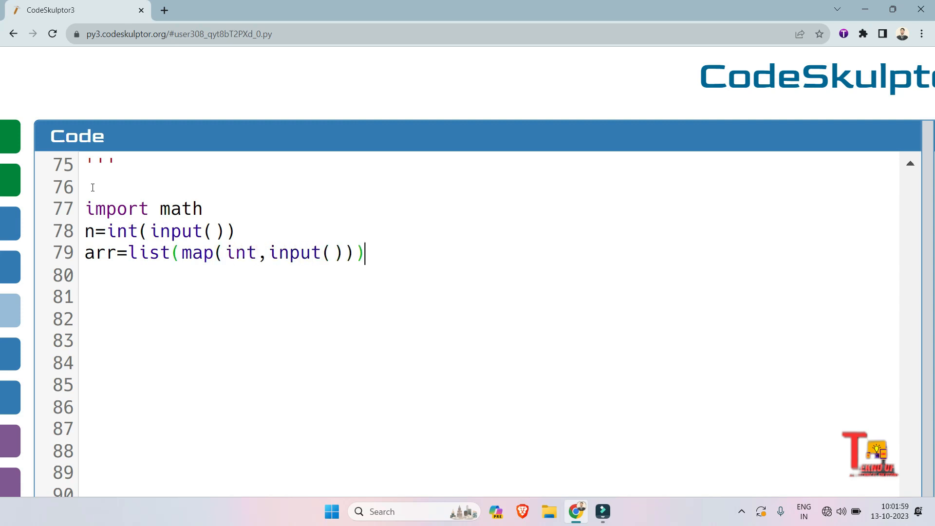
type("c")
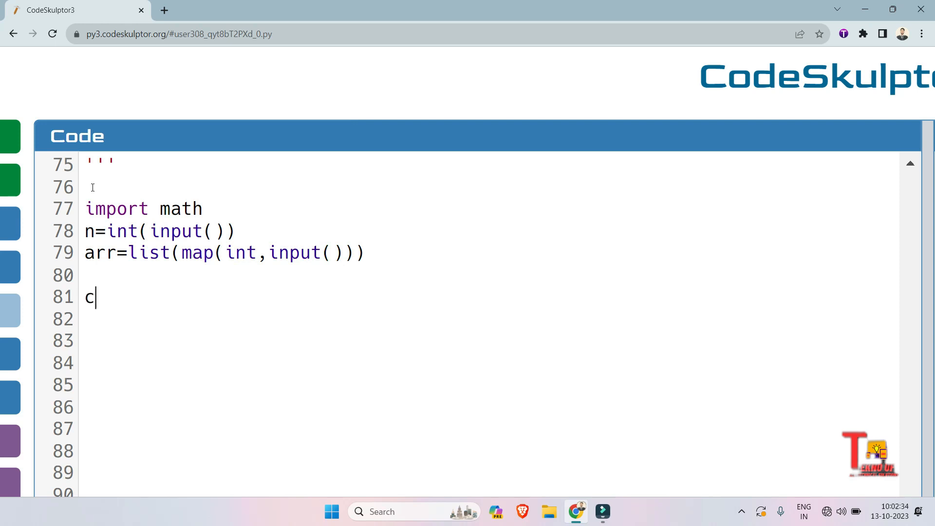
Step: Initialize `count=0` and add a `for i in range(n):` loop
type("ount=0")
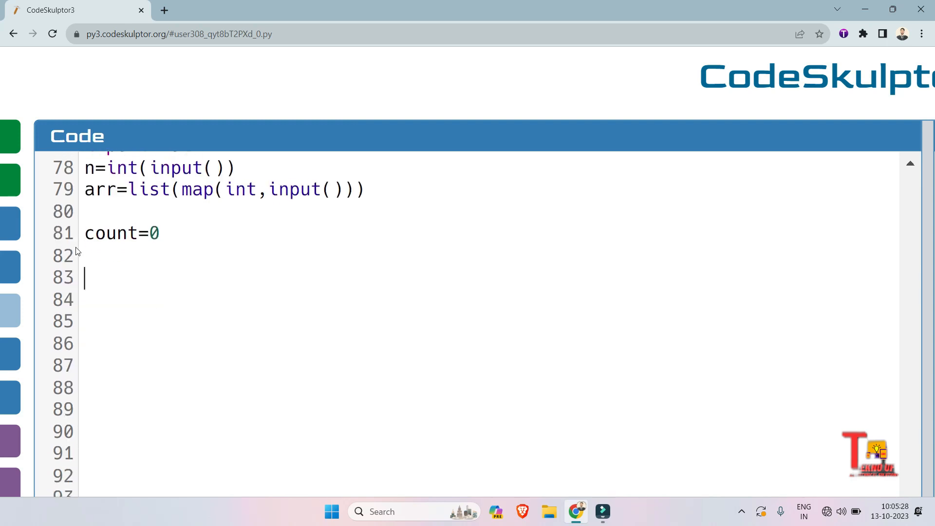
type("for")
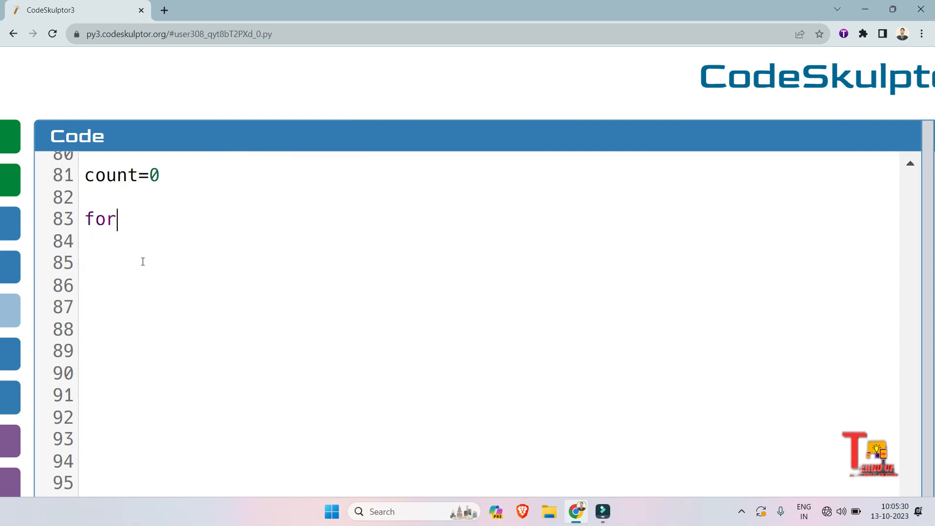
type("i in range")
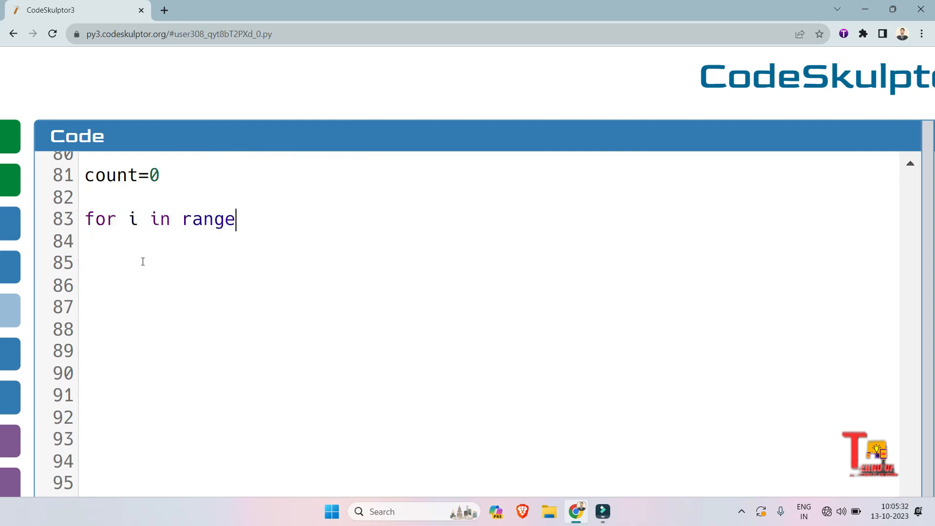
type("(n")
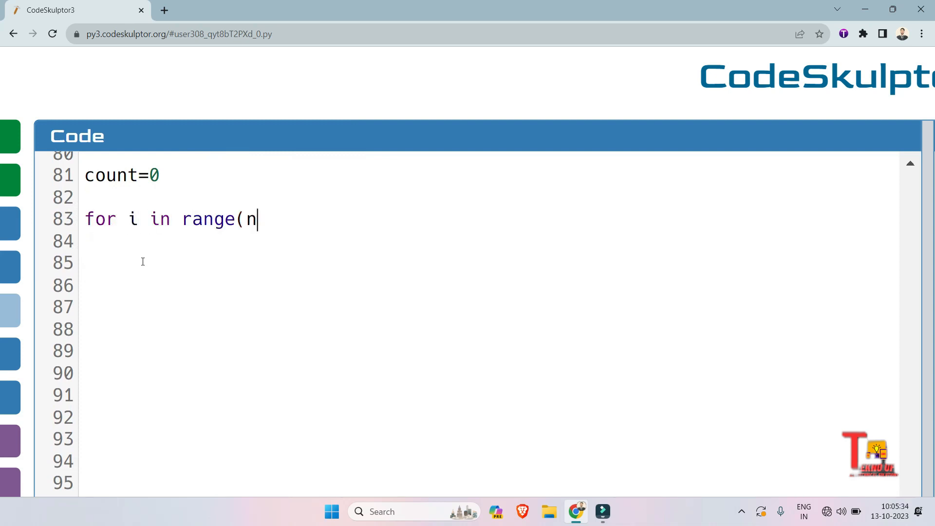
type("):")
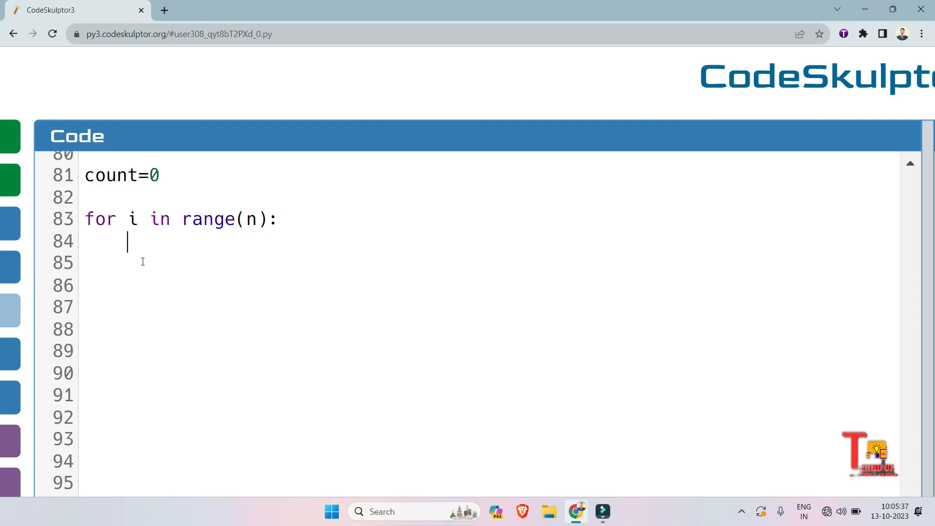
Step: Set `x=int(math.sqrt(arr[i]))` inside the loop body
type("x=")
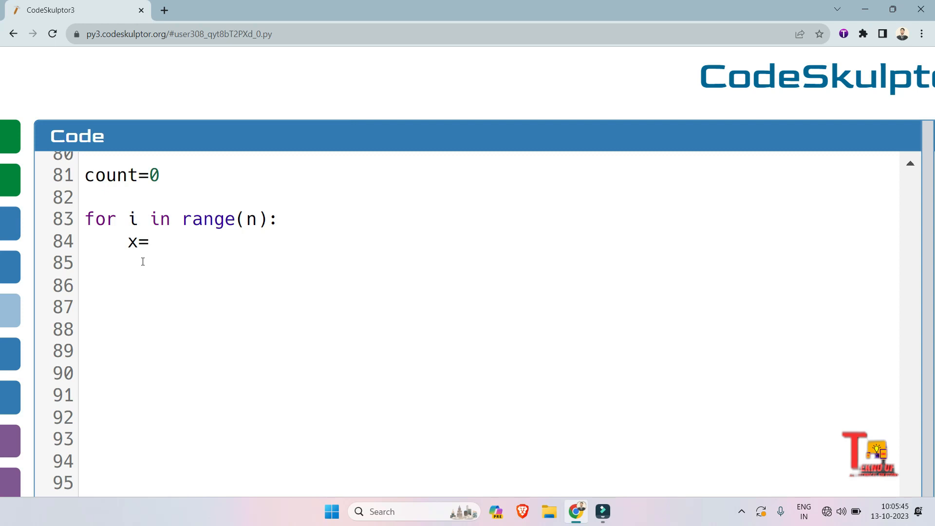
type("int(ma")
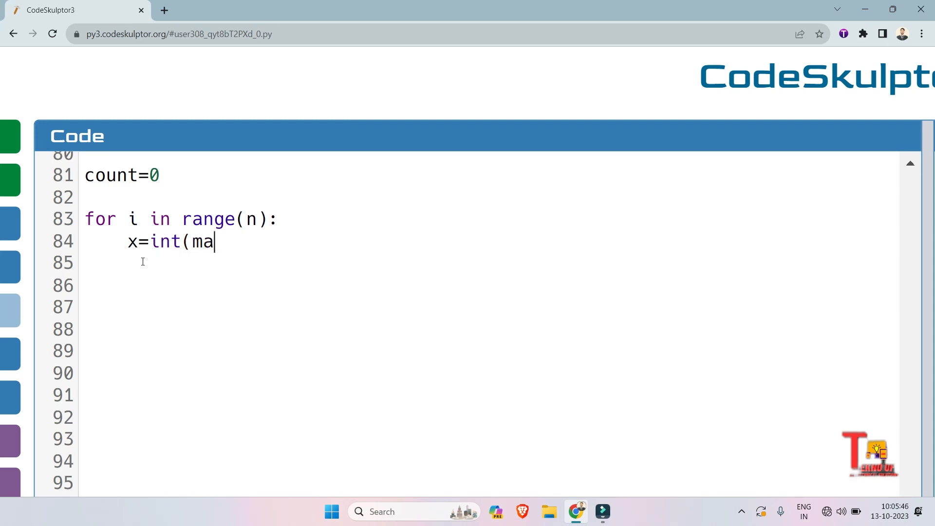
type("th.sqrt(")
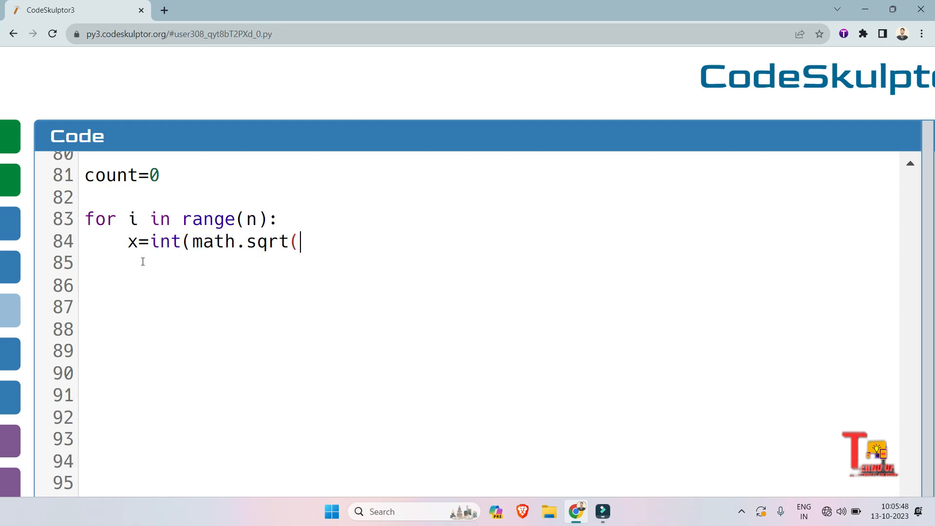
type("arr[")
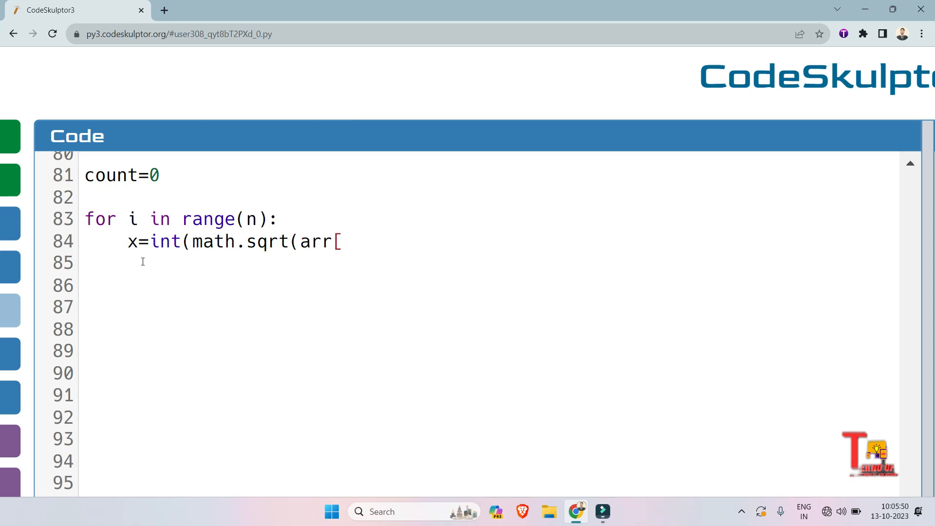
type("i])")
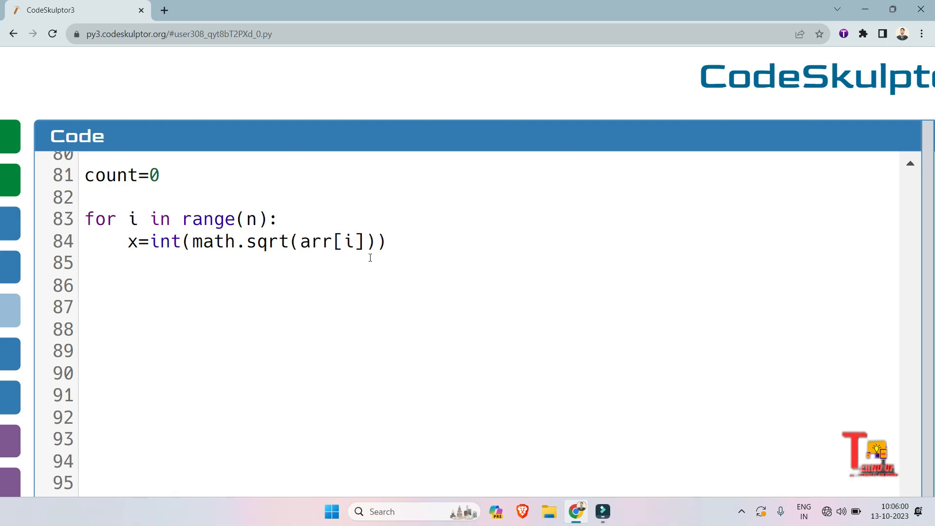
Step: Add `if x*x == arr[i]:` incrementing `count+=1`
type("if")
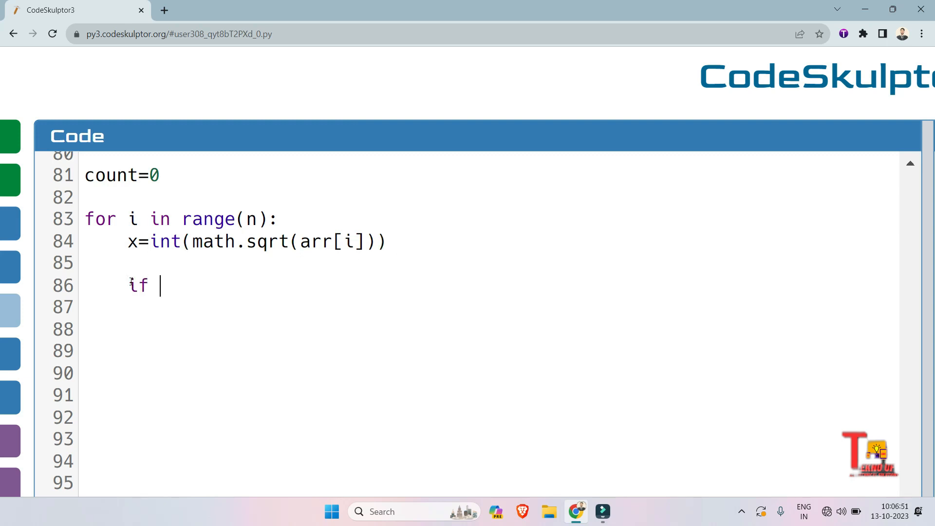
type("x*x ==")
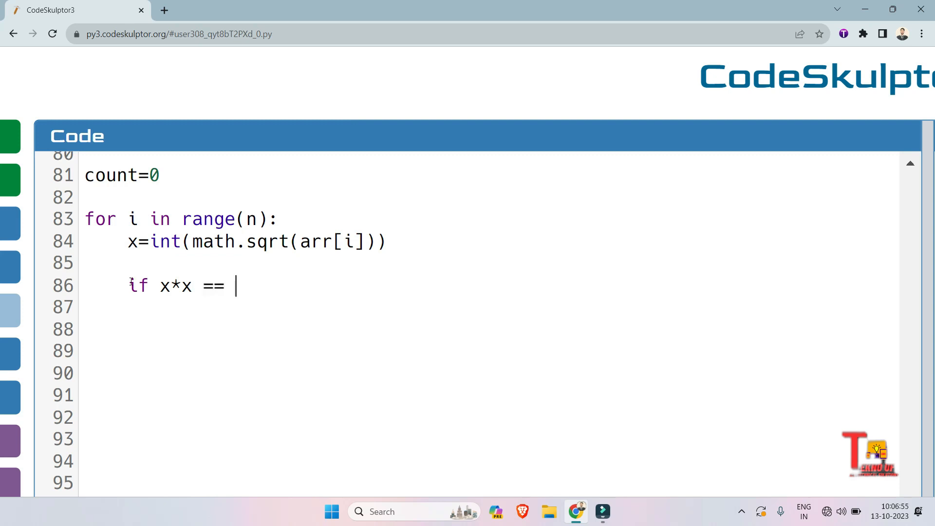
type("arr[i")
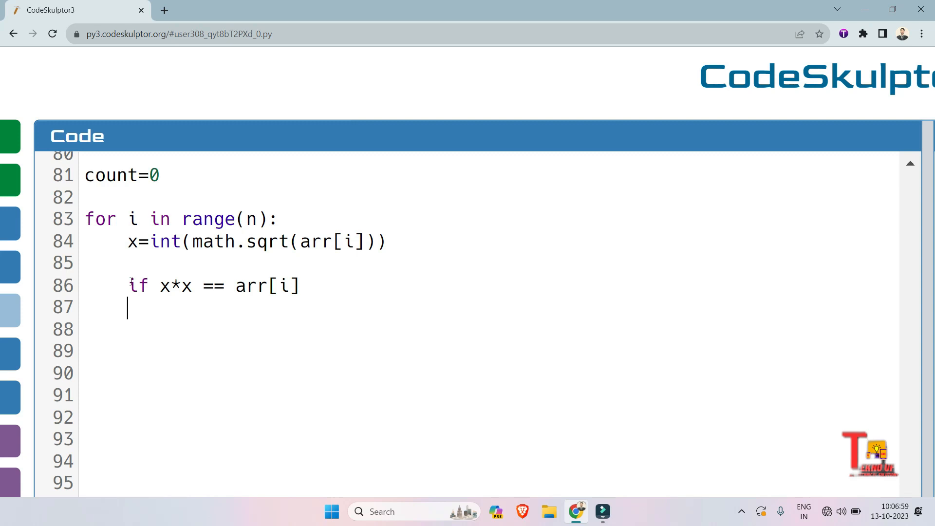
type(":")
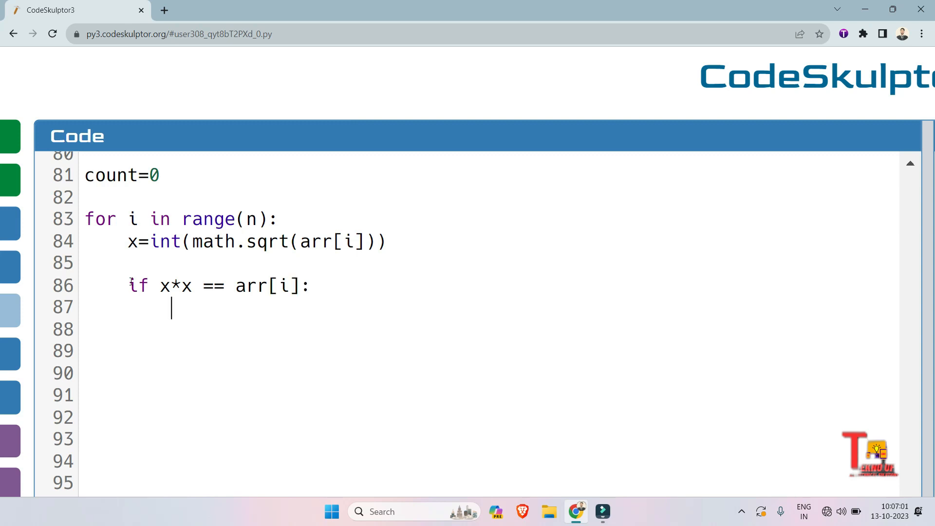
type("count")
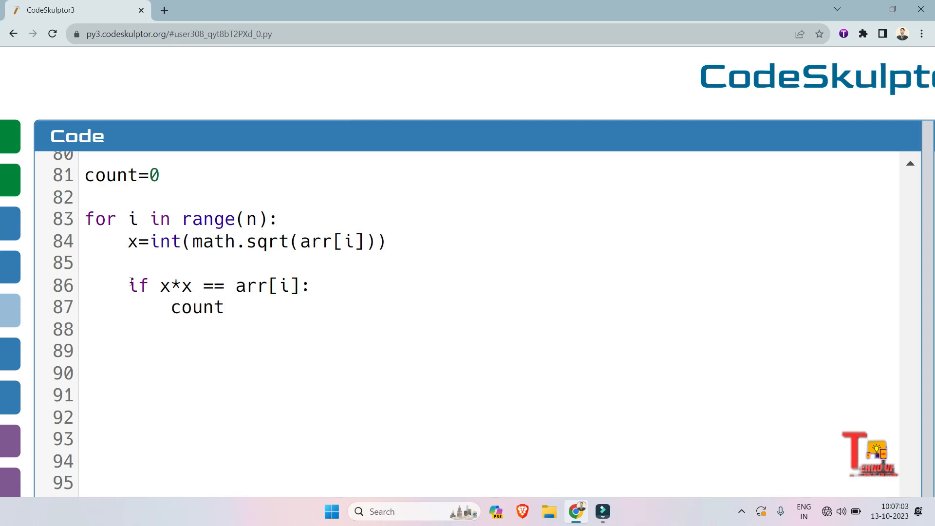
type("+=1")
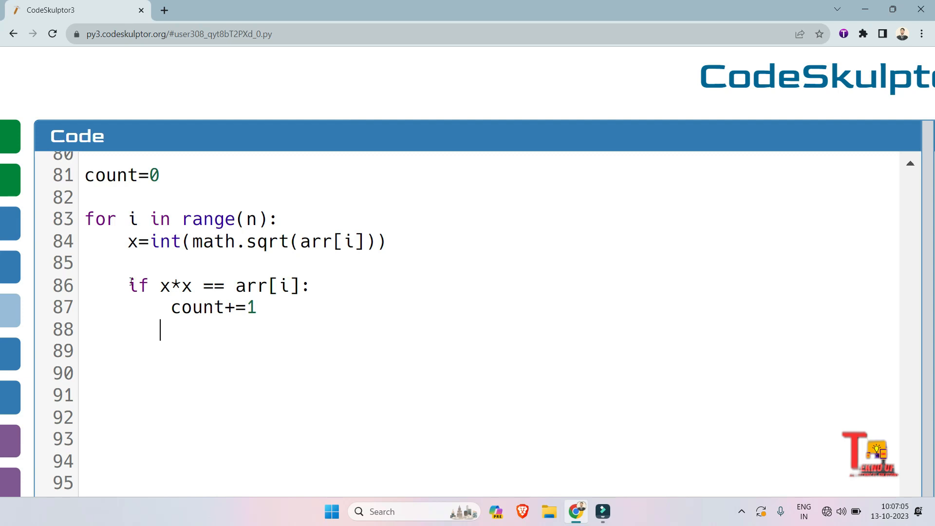
Step: Add an `else: continue` branch and finish with `print(count)`
type("else")
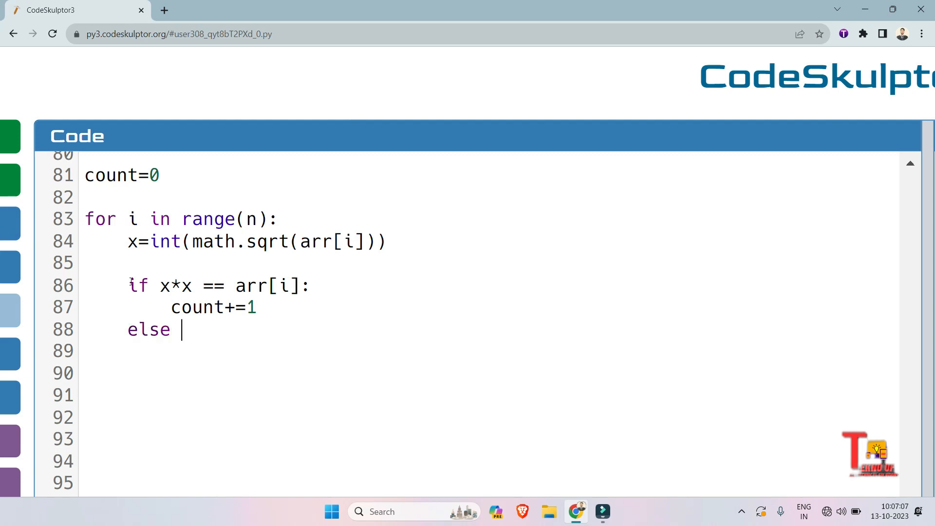
key("BackSpace")
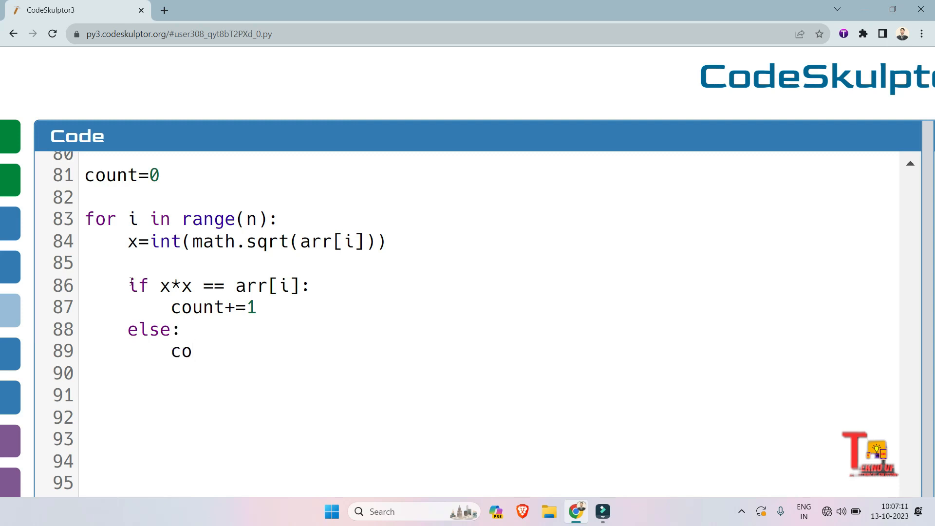
type("ntinue")
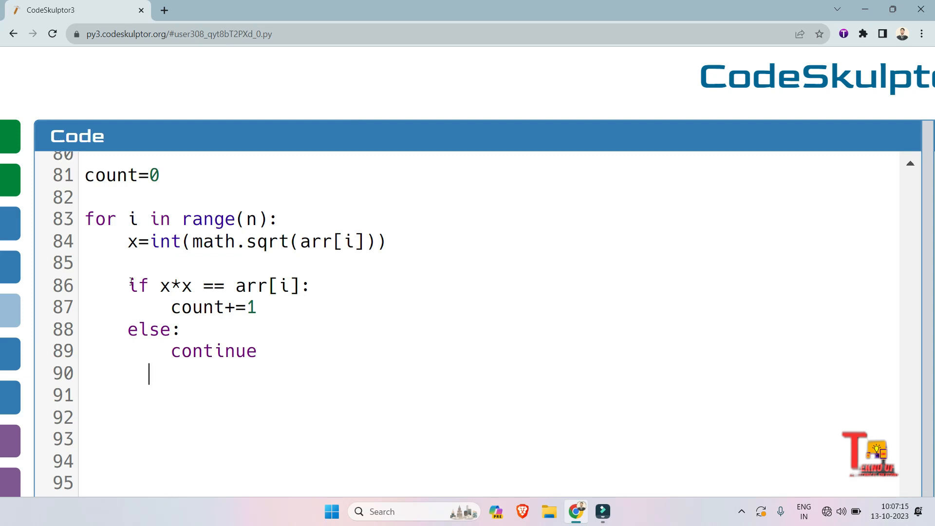
type("pri")
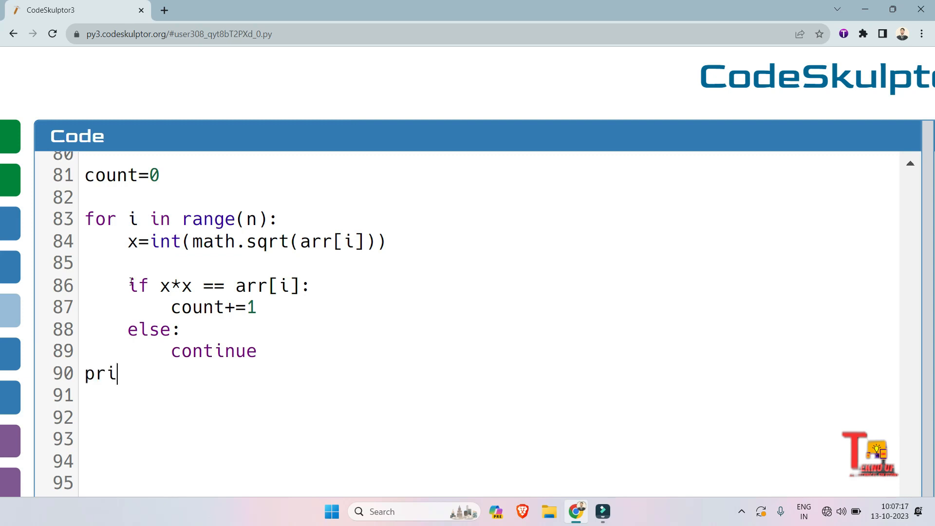
type("nt(count")
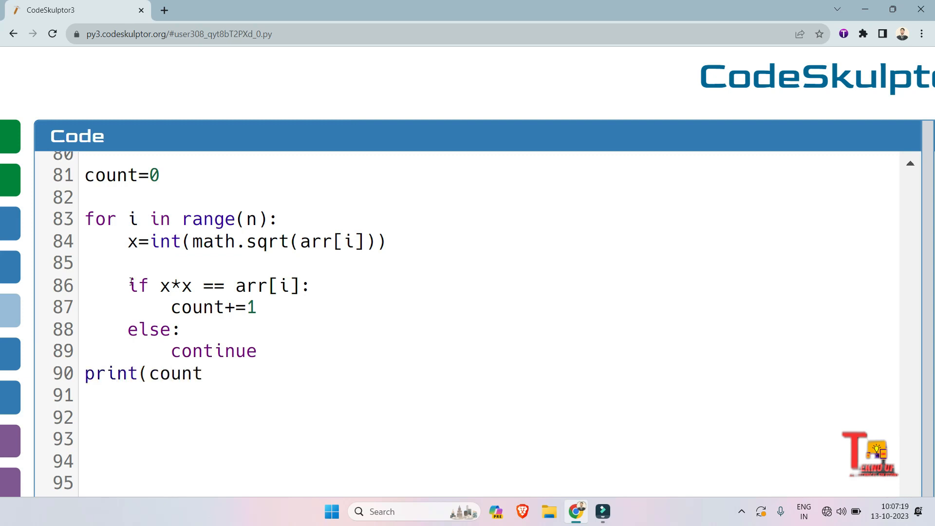
type(")")
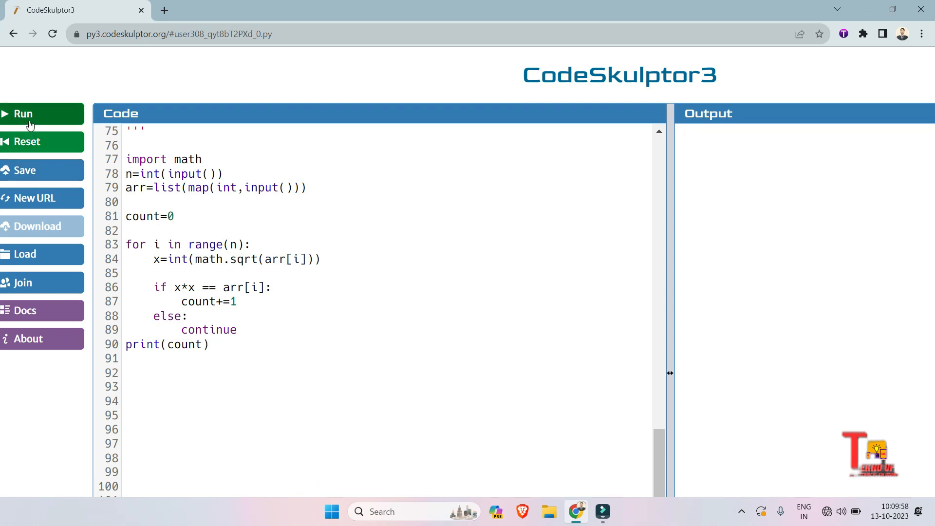
Step: Run the script on input 25 77 54 81, which raises a ValueError at line 79
left_click(22, 113)
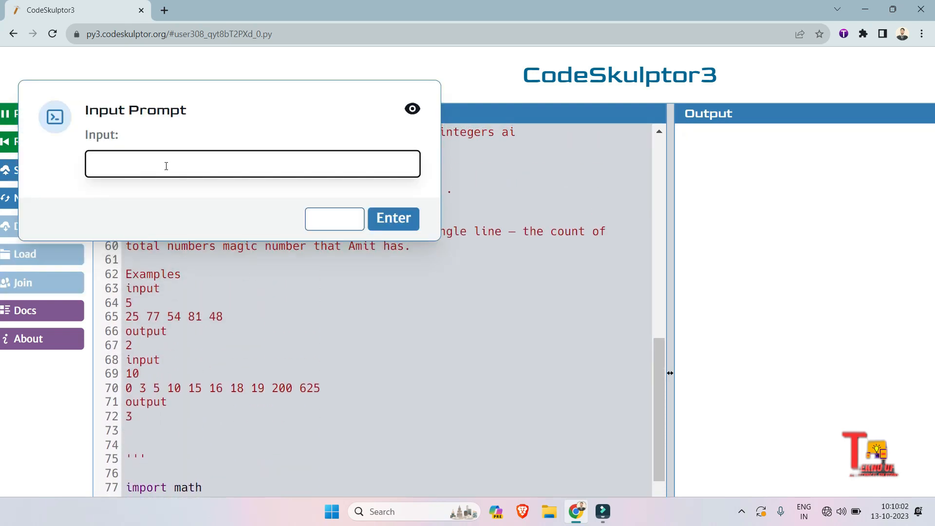
type("25 77")
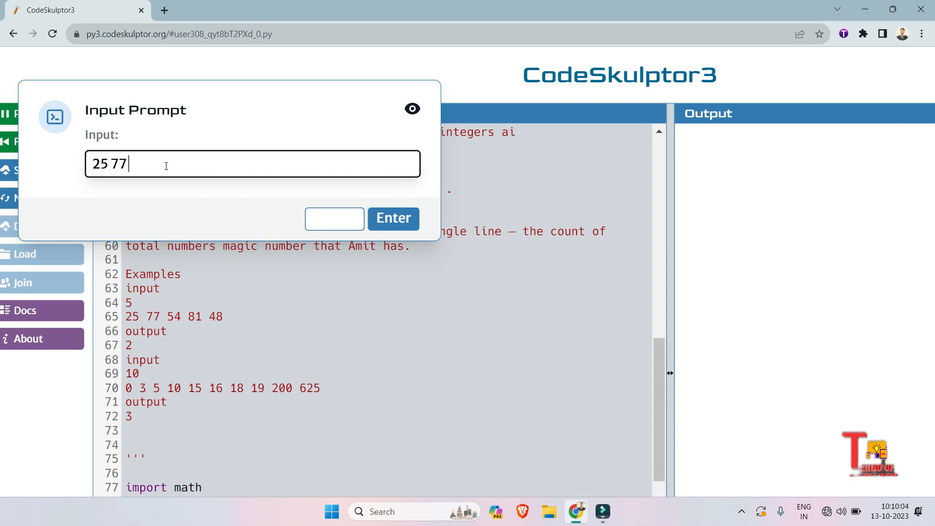
type("54 81")
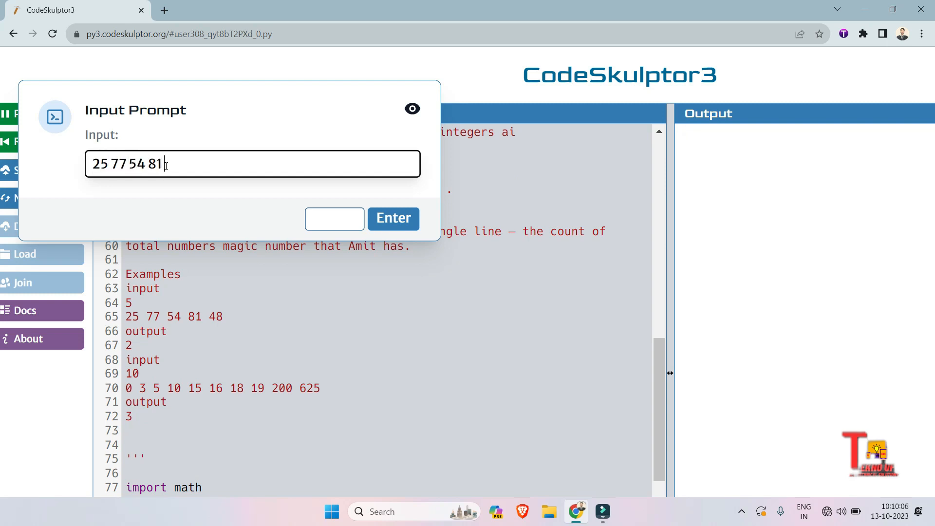
left_click(393, 217)
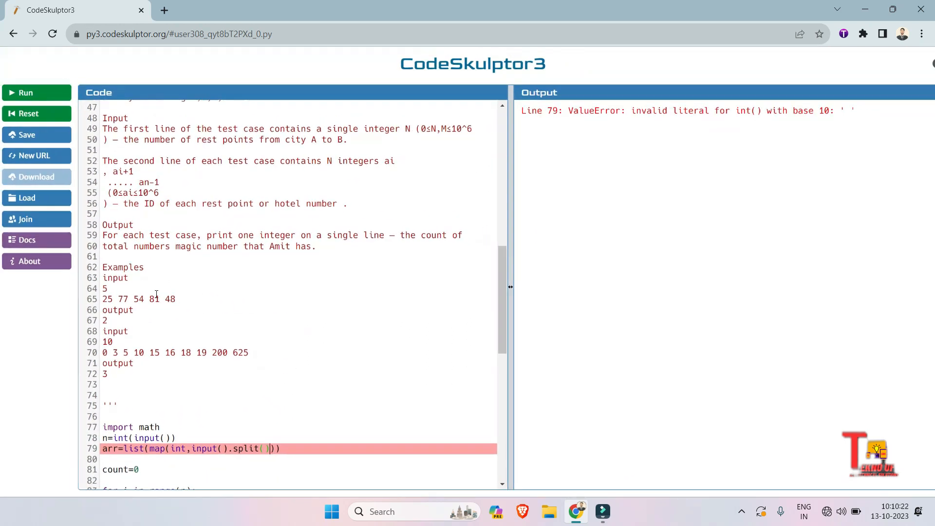
left_click(25, 93)
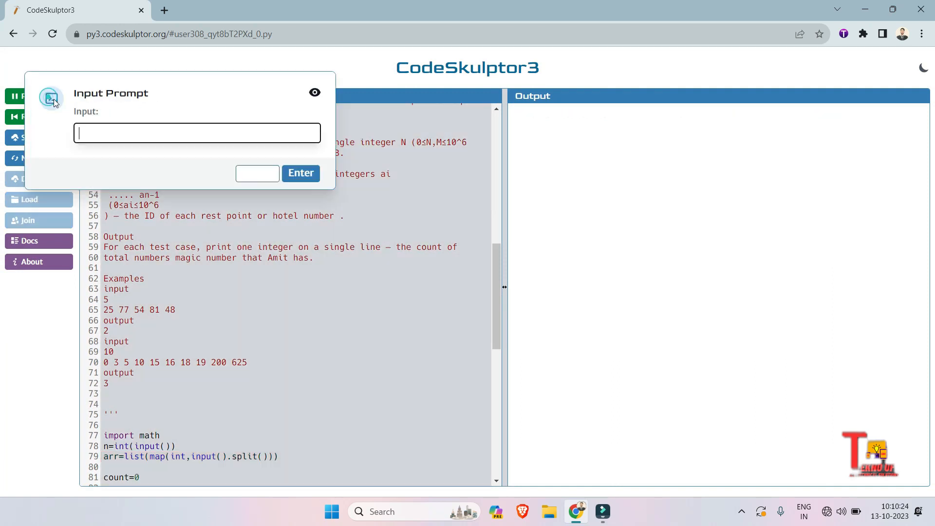
type("5")
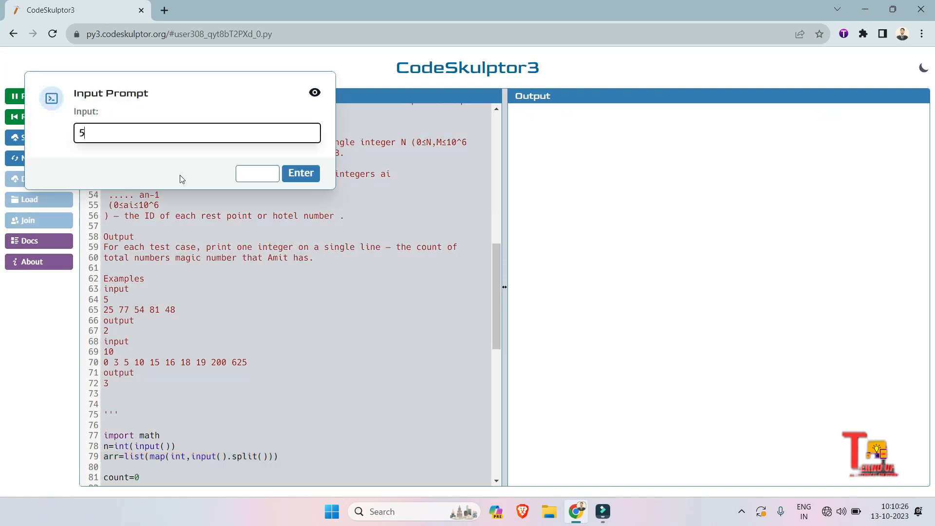
type("2")
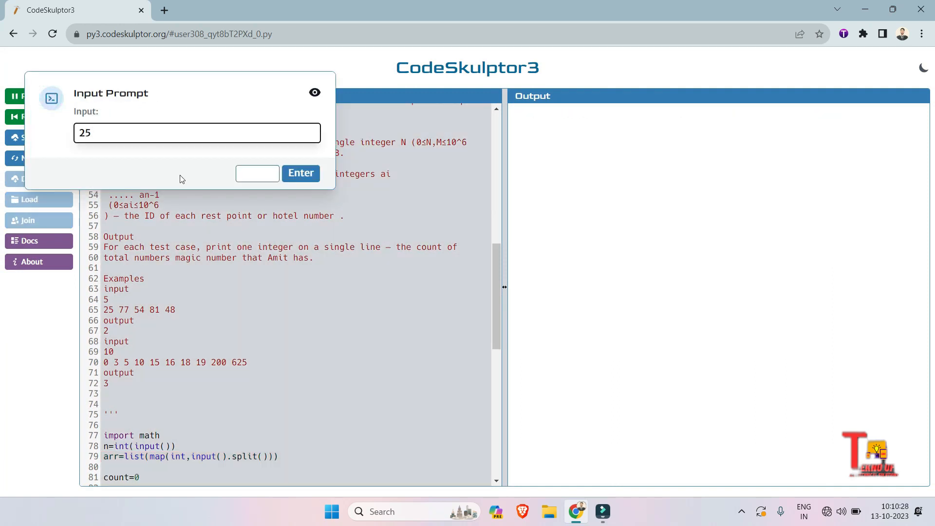
type("77 54 81")
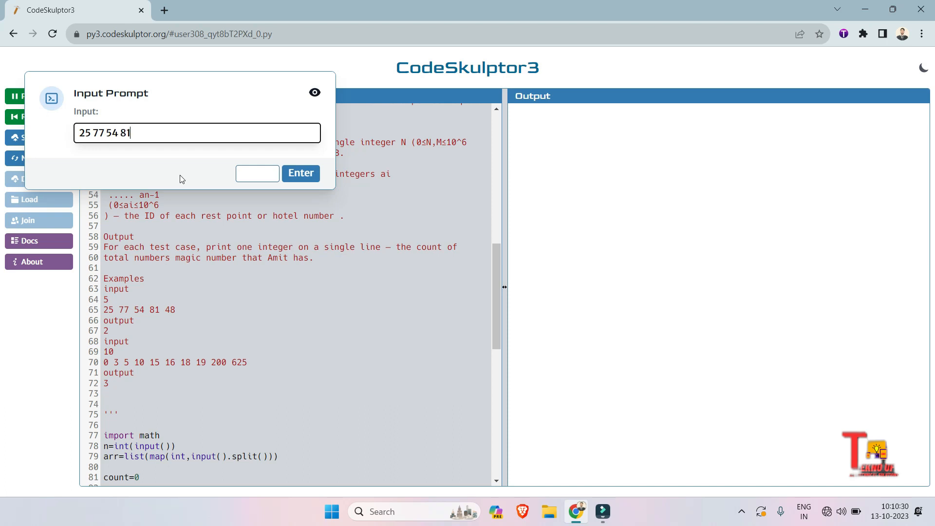
left_click(301, 173)
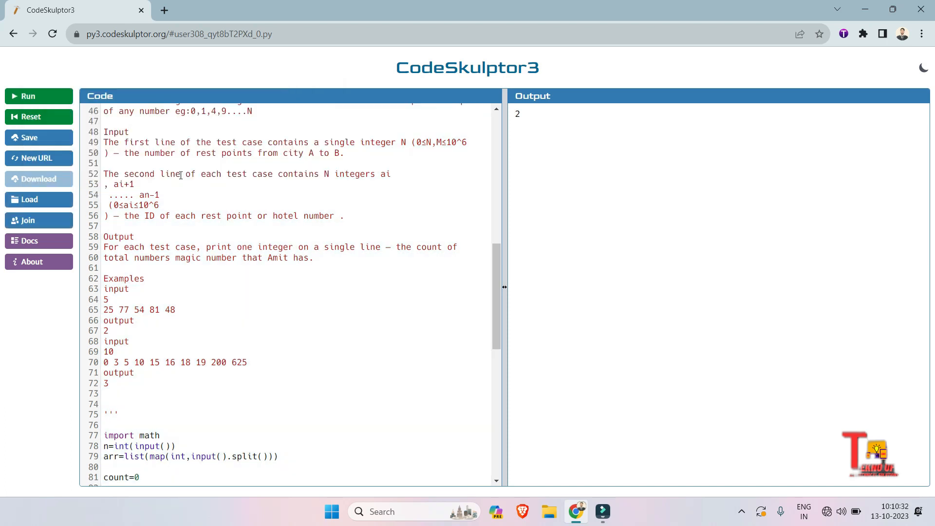
left_click(24, 96)
type("0 3 5")
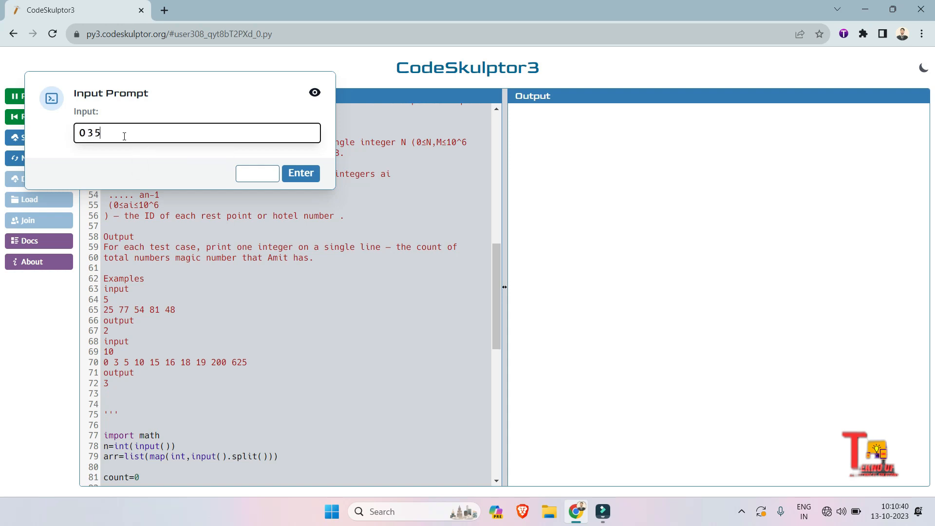
type("10 15 16 18 1")
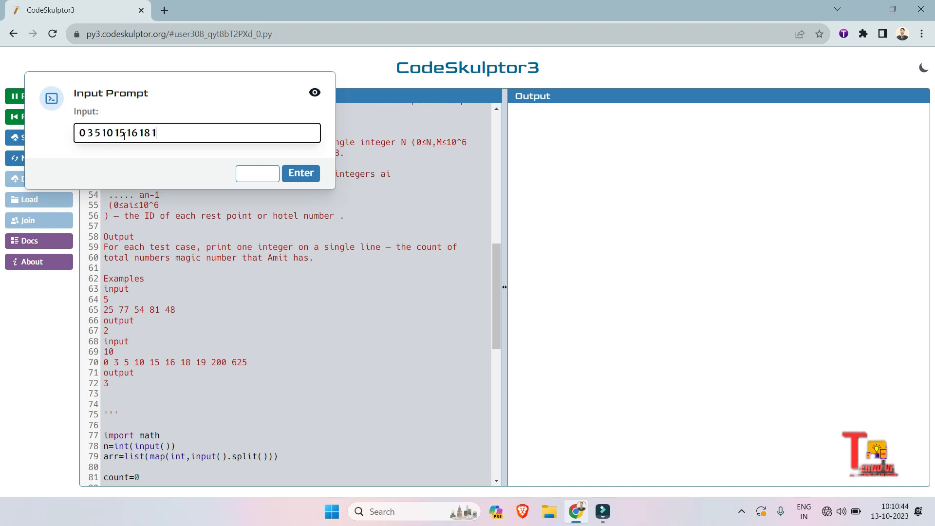
type("9 200 625")
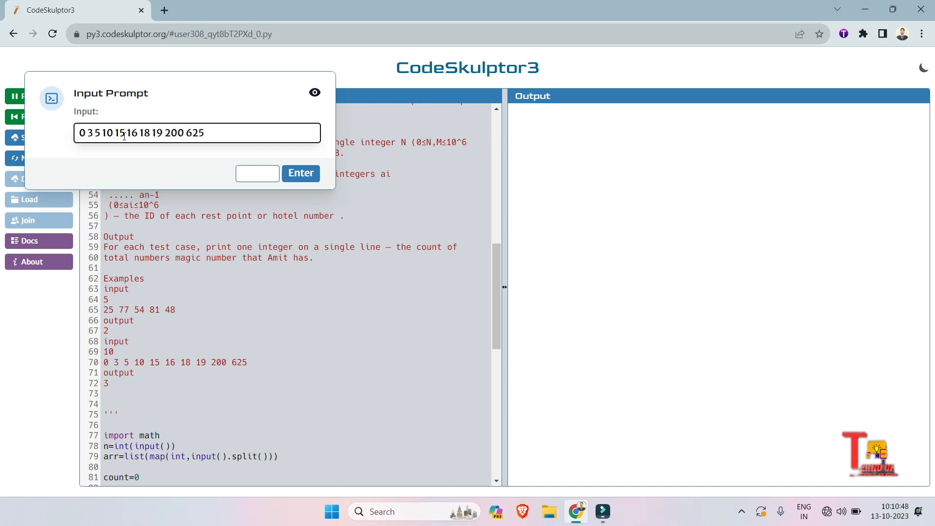
left_click(301, 173)
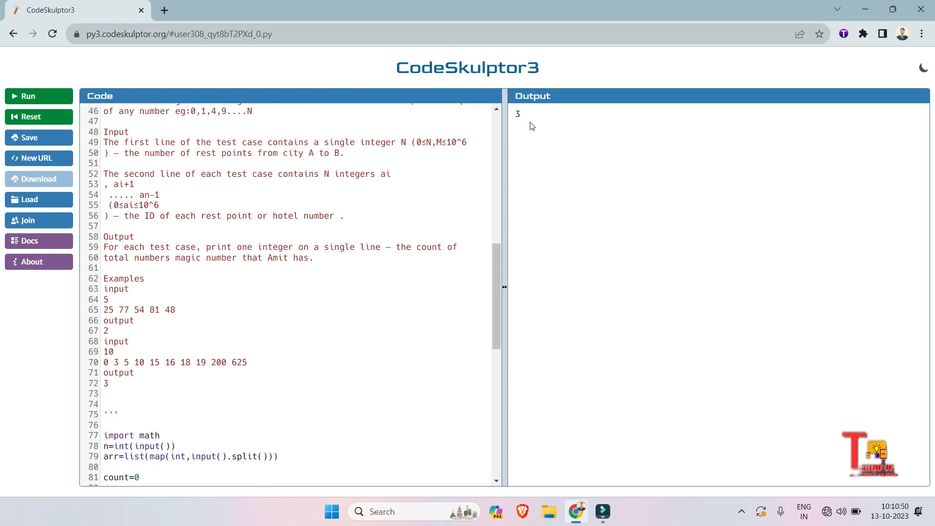